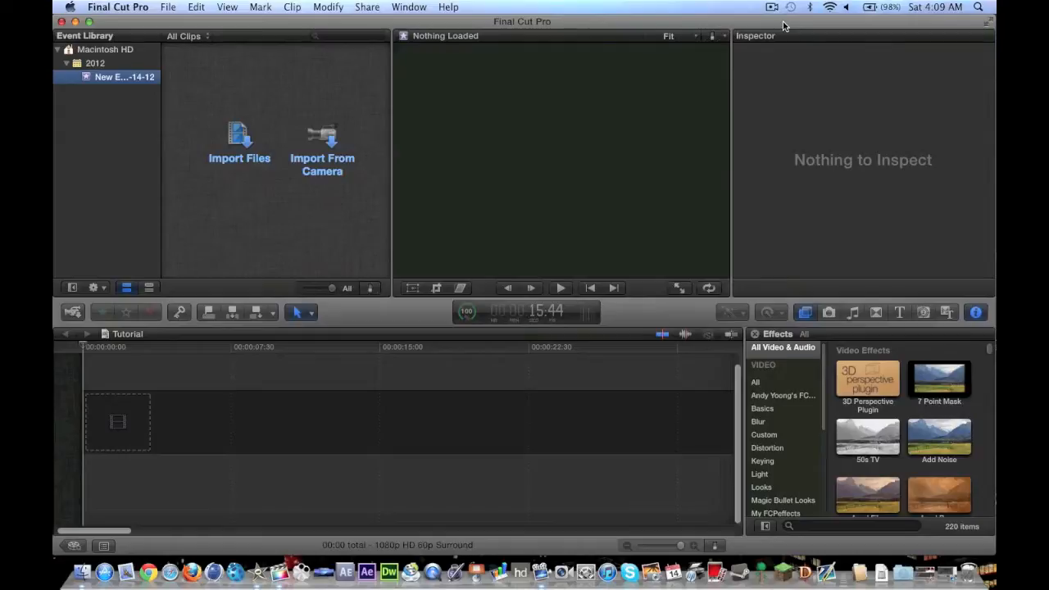
mouse_move(197, 253)
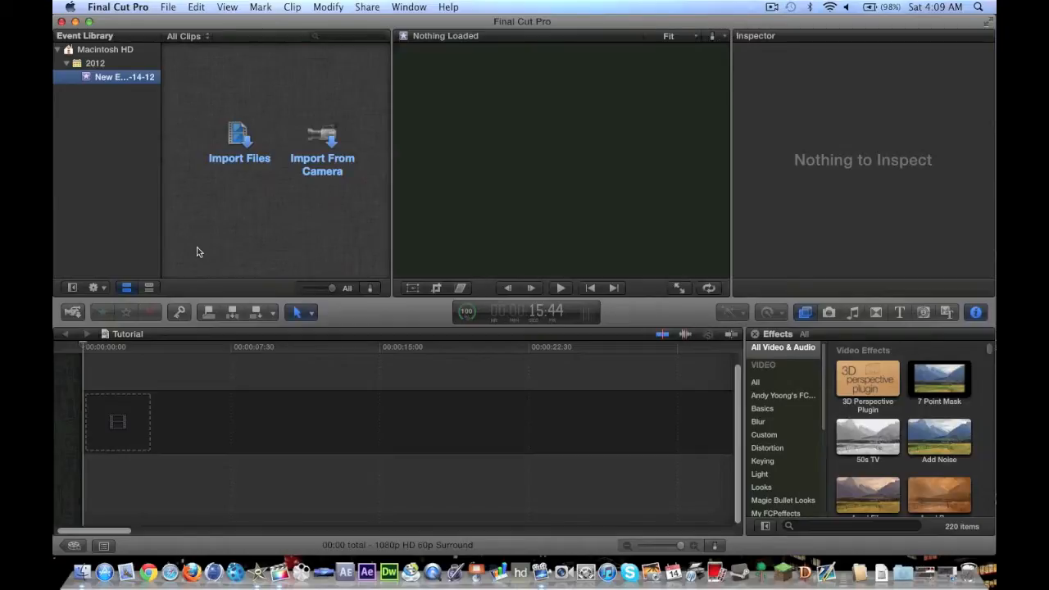
mouse_move(239, 145)
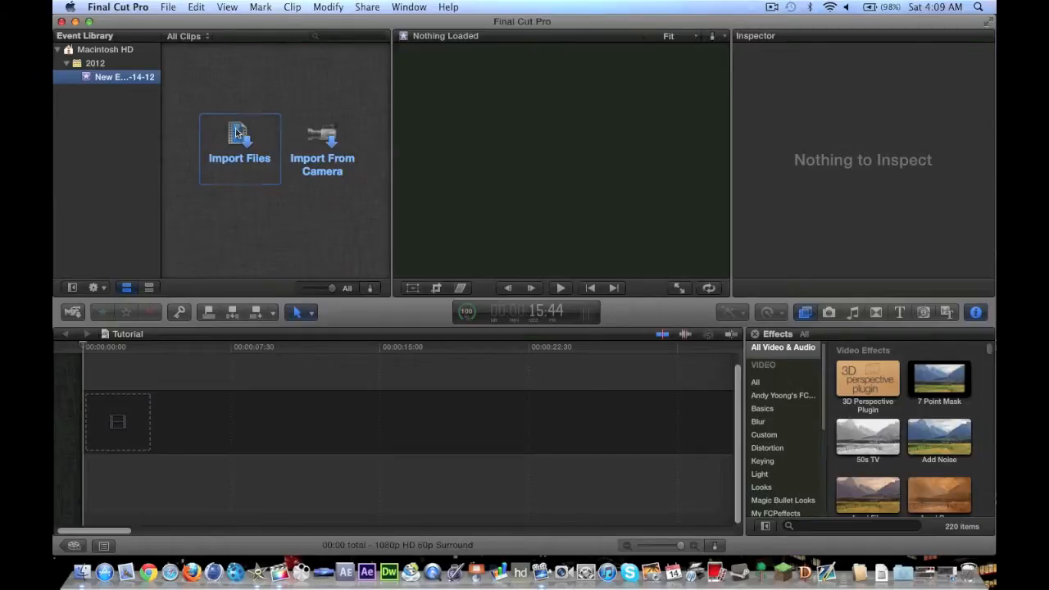
Import 7 Man feed!.mp4 from the Clips for EditorArena folder into the event
click(239, 148)
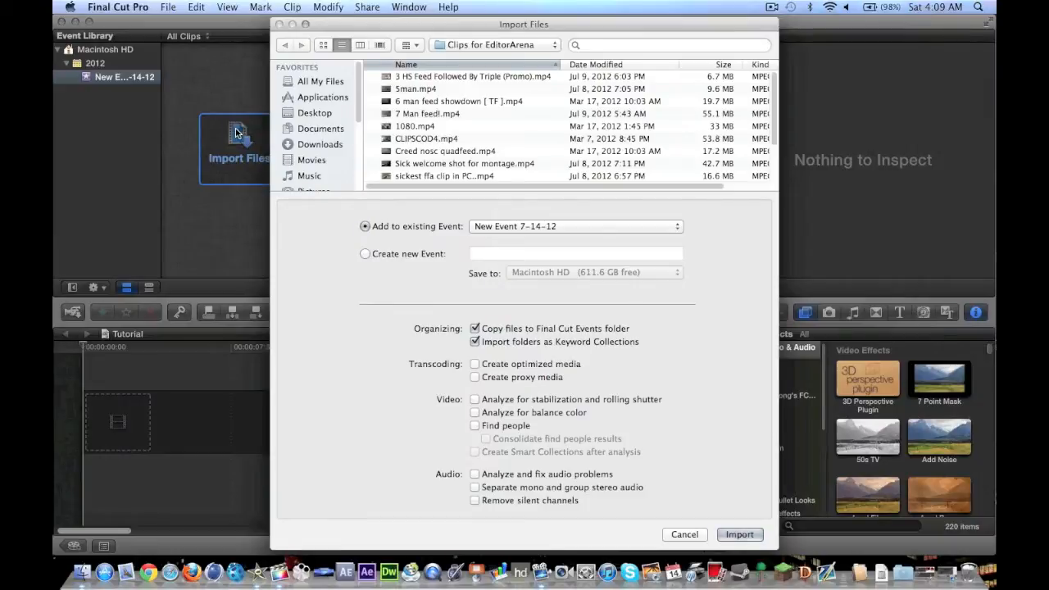
mouse_move(466, 69)
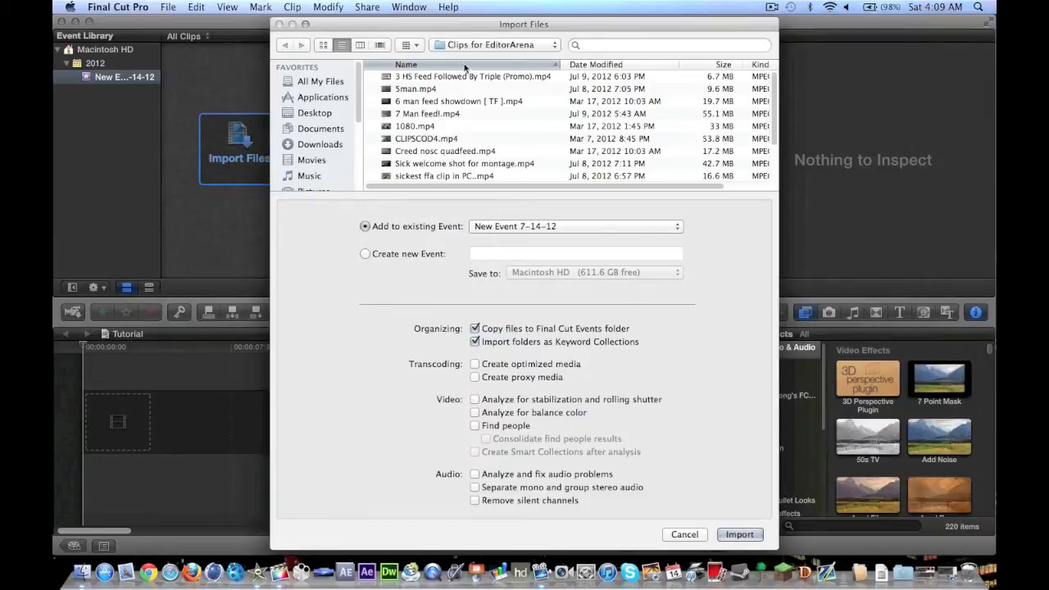
scroll(down, 3)
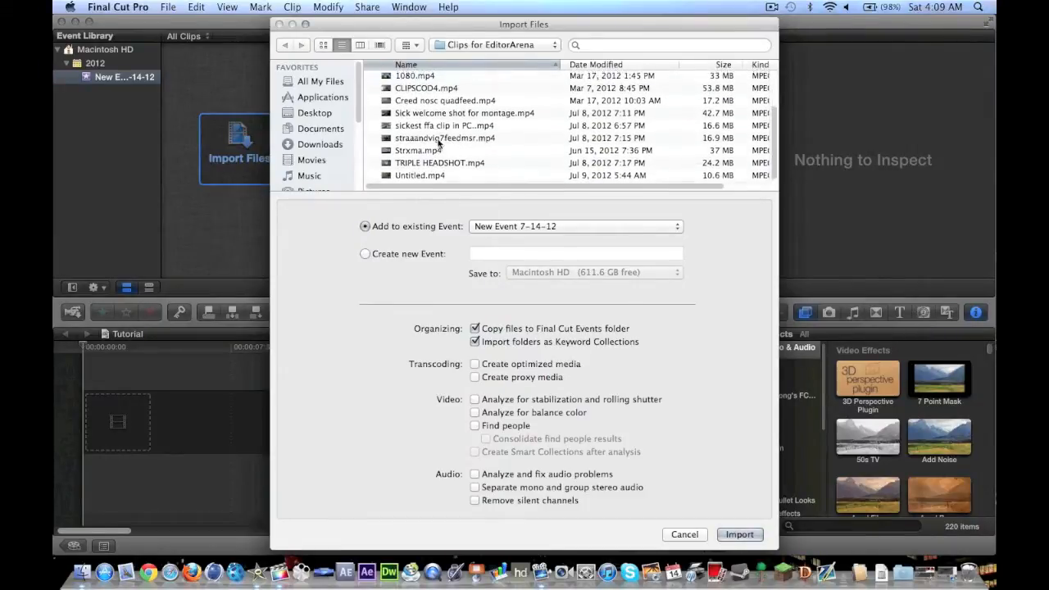
scroll(up, 3)
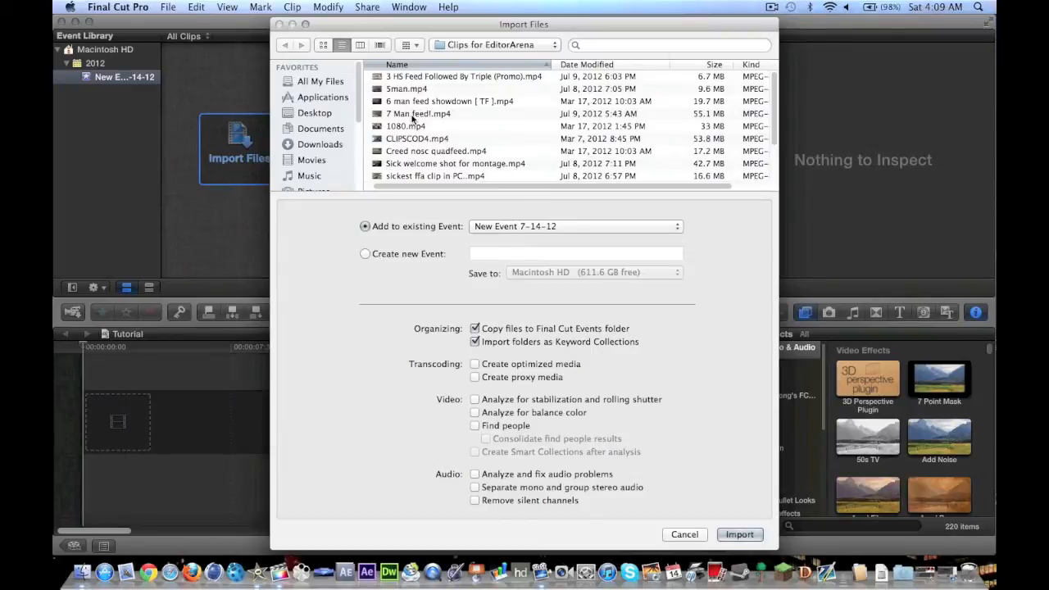
click(418, 114)
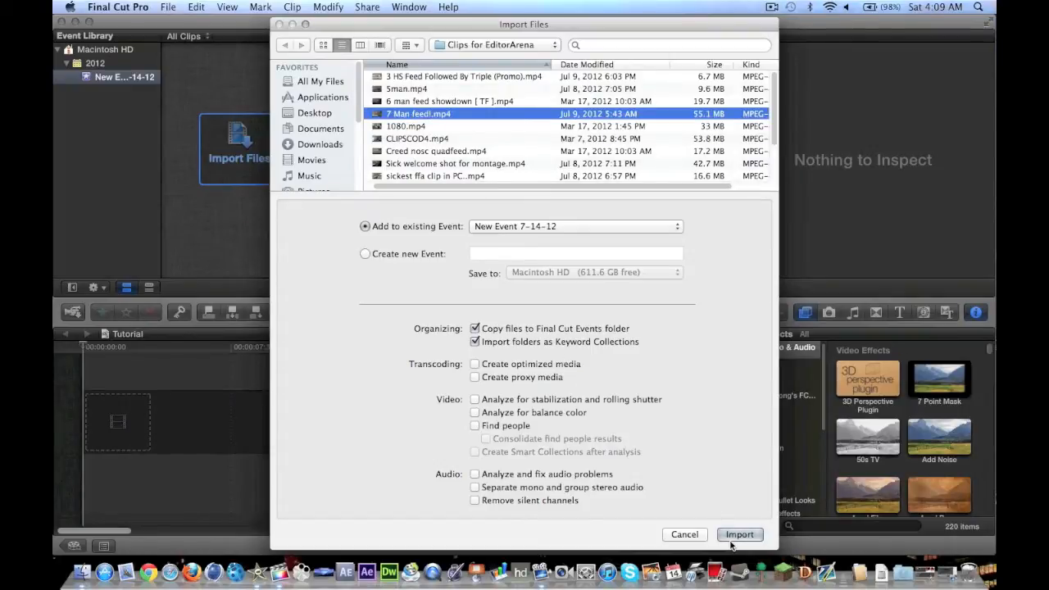
click(737, 534)
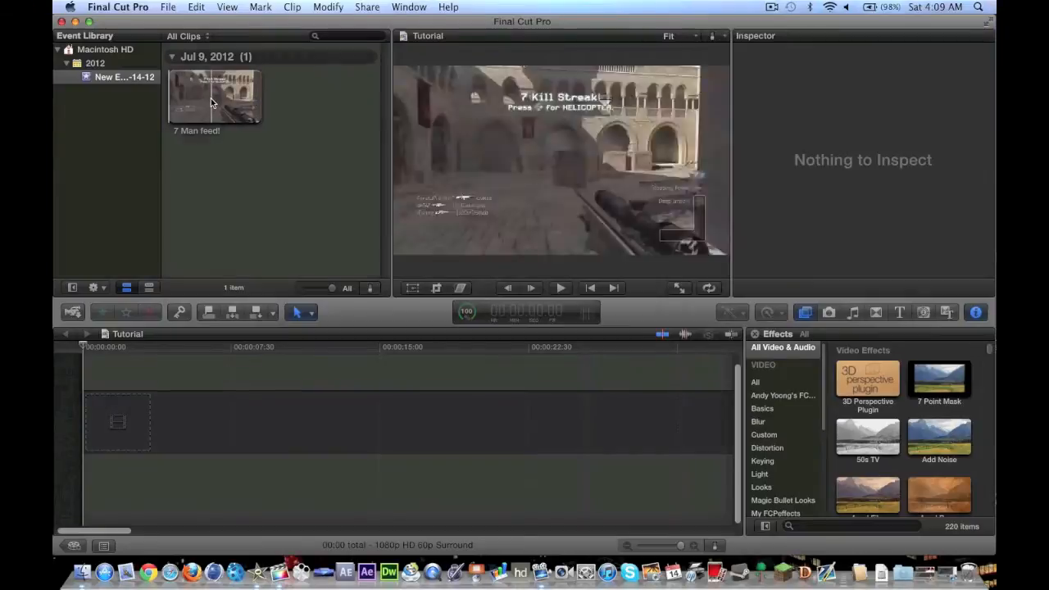
Drag the 7 Man feed! clip onto the Tutorial timeline and blade off a short opening section
click(215, 95)
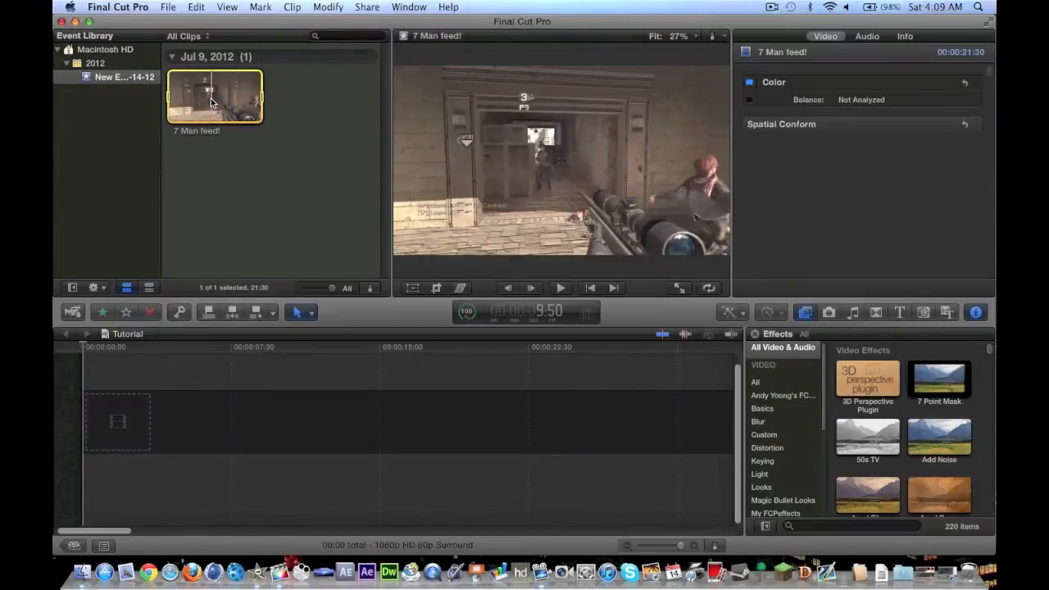
drag(215, 95, 295, 423)
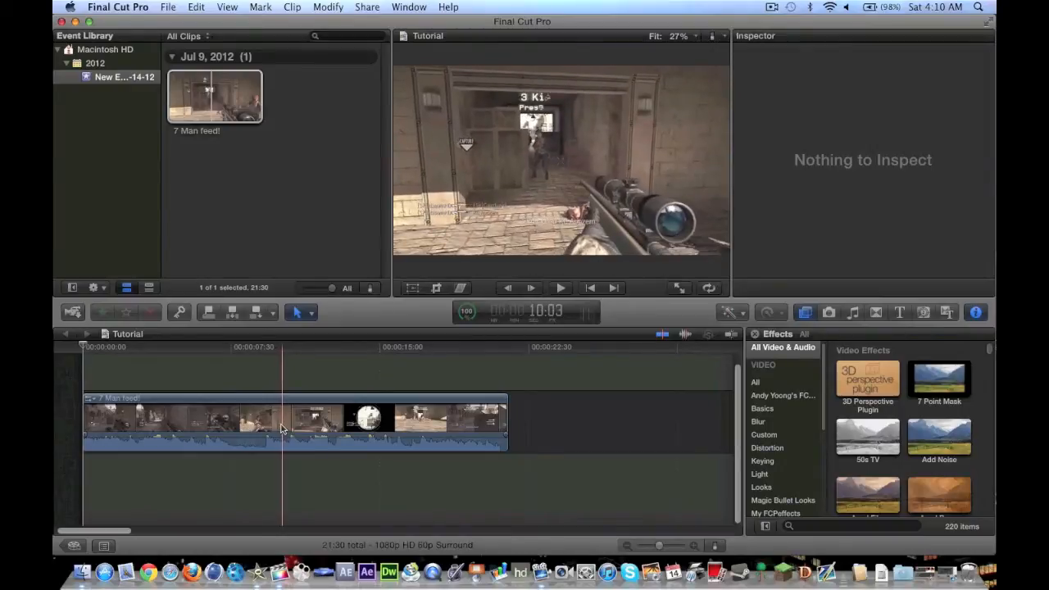
click(282, 423)
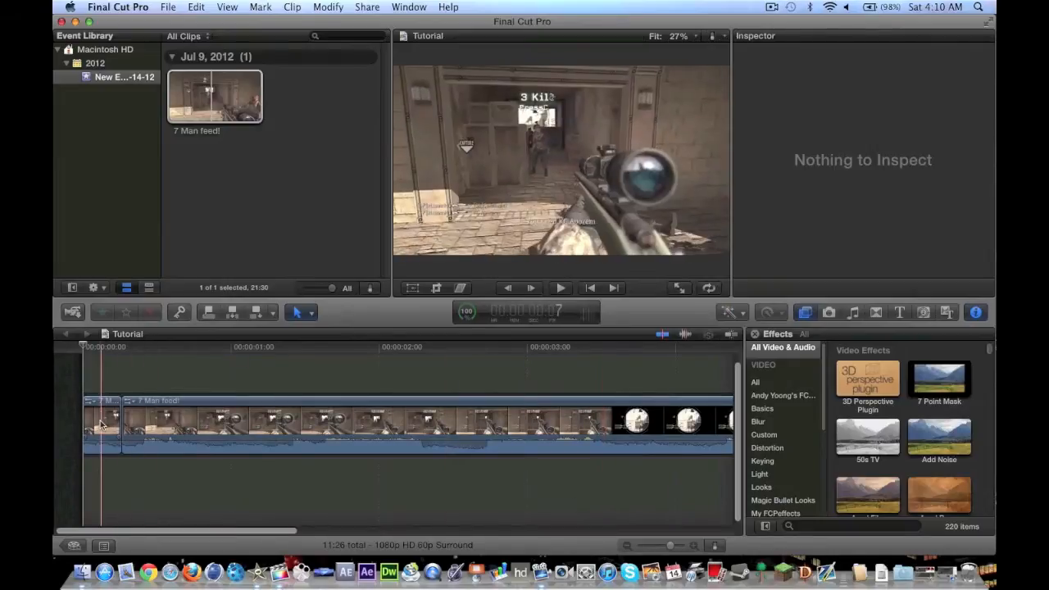
click(102, 423)
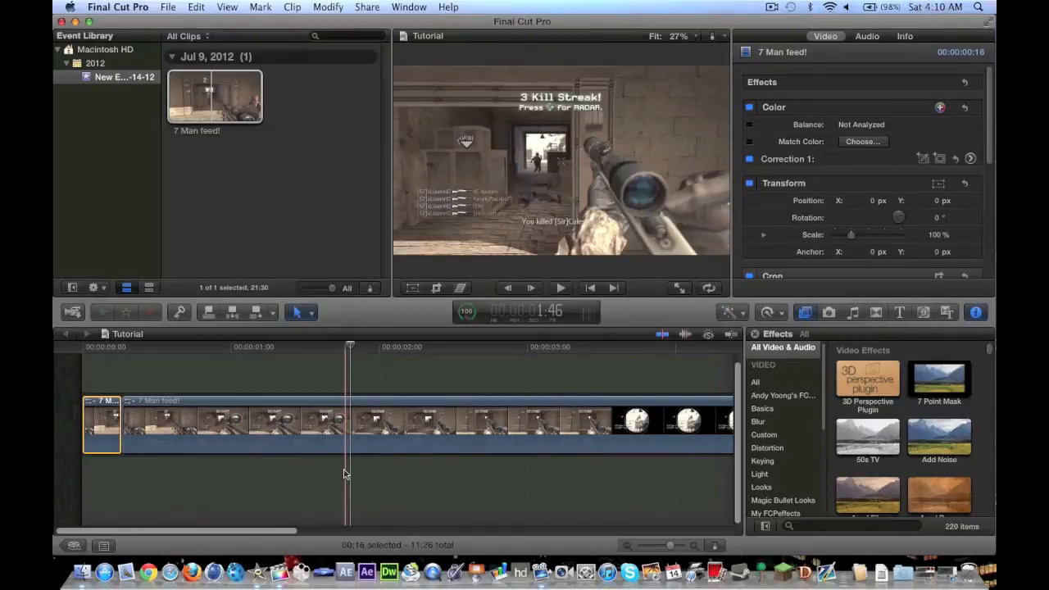
Select the short opening clip and show the Gun Sounds category of the sound library
click(150, 398)
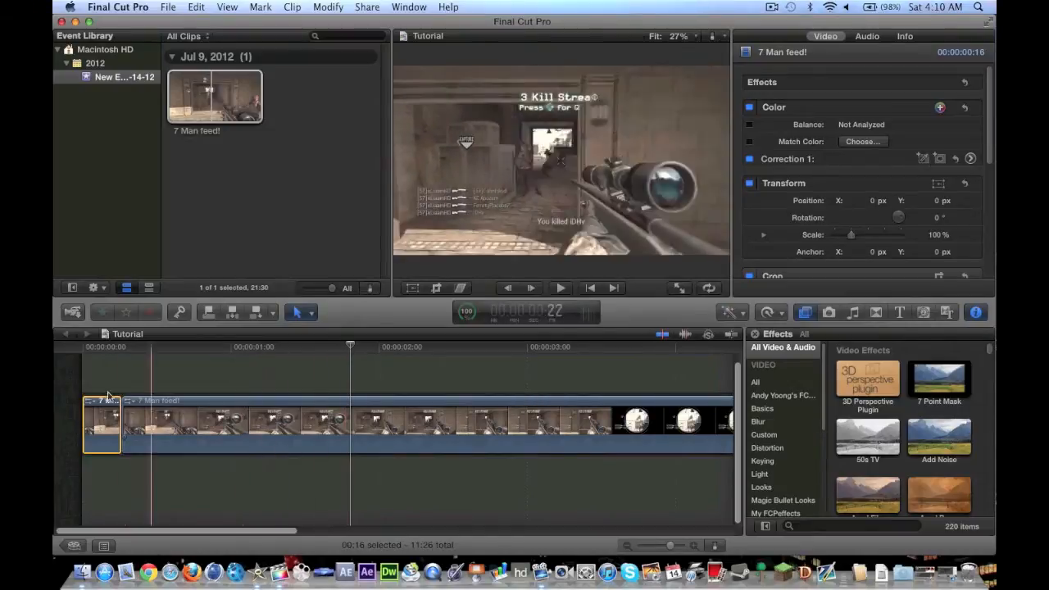
click(99, 435)
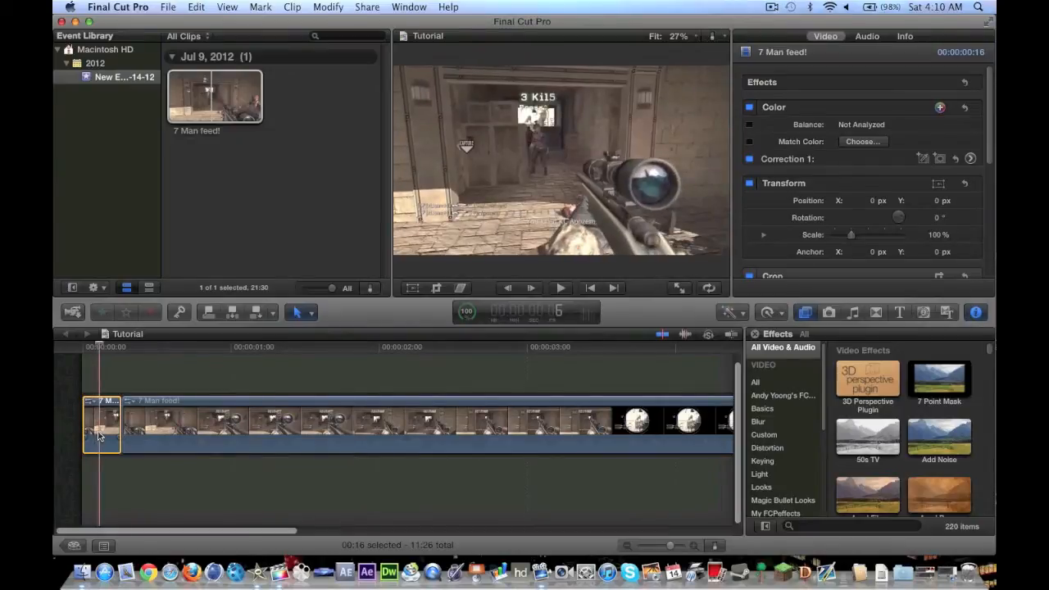
mouse_move(522, 310)
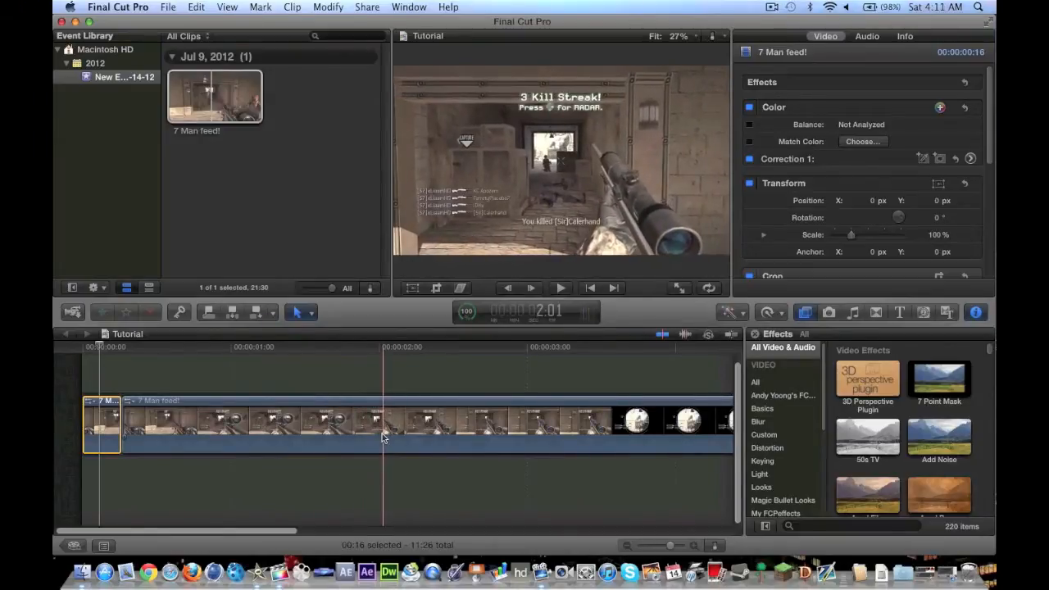
click(852, 311)
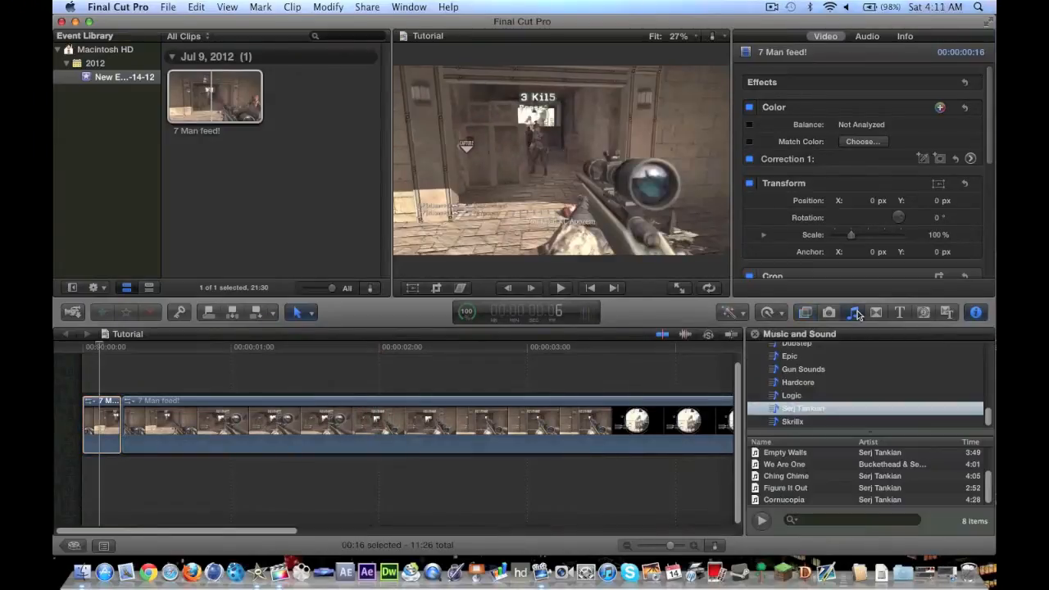
click(803, 369)
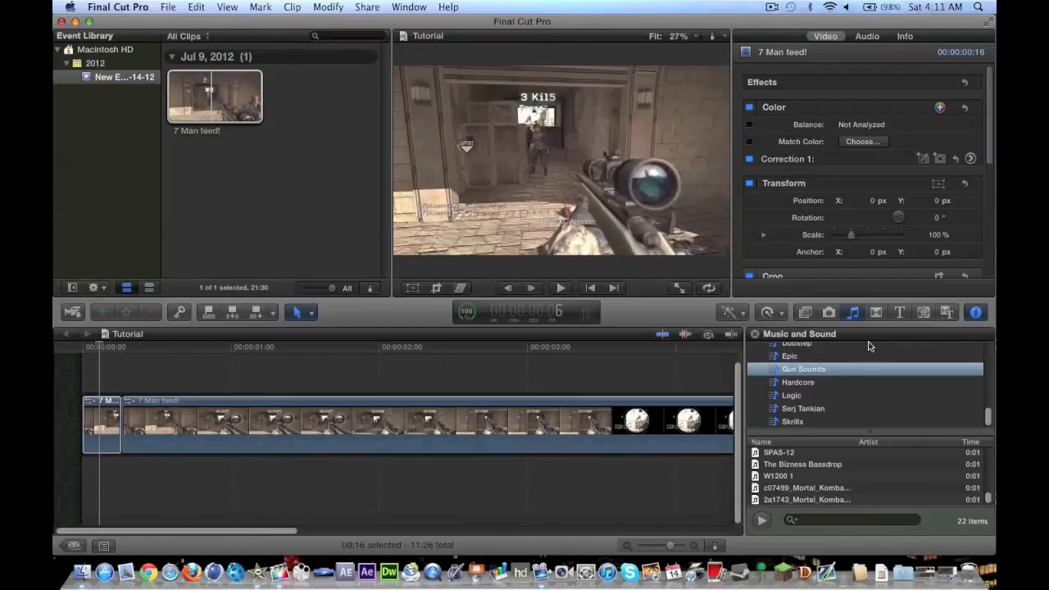
mouse_move(870, 344)
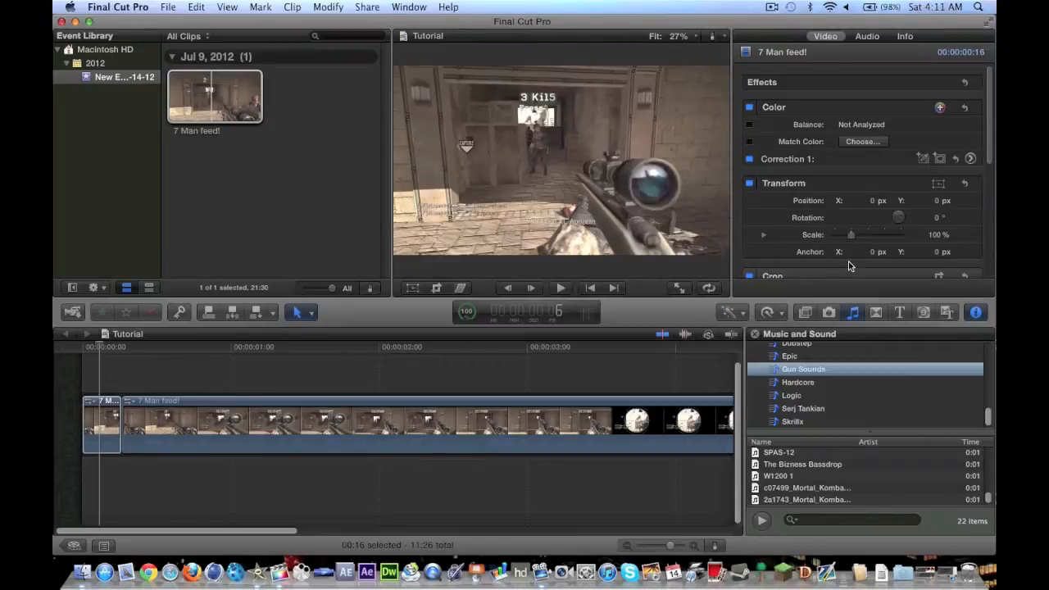
Move the playhead into the clip and bring up its Retime speed options
click(387, 369)
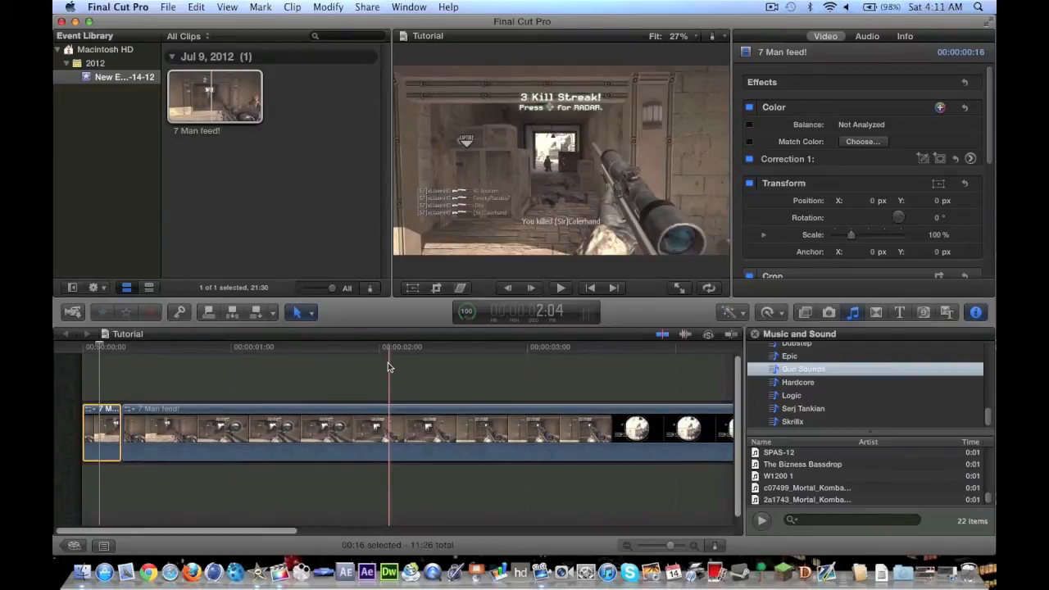
click(134, 377)
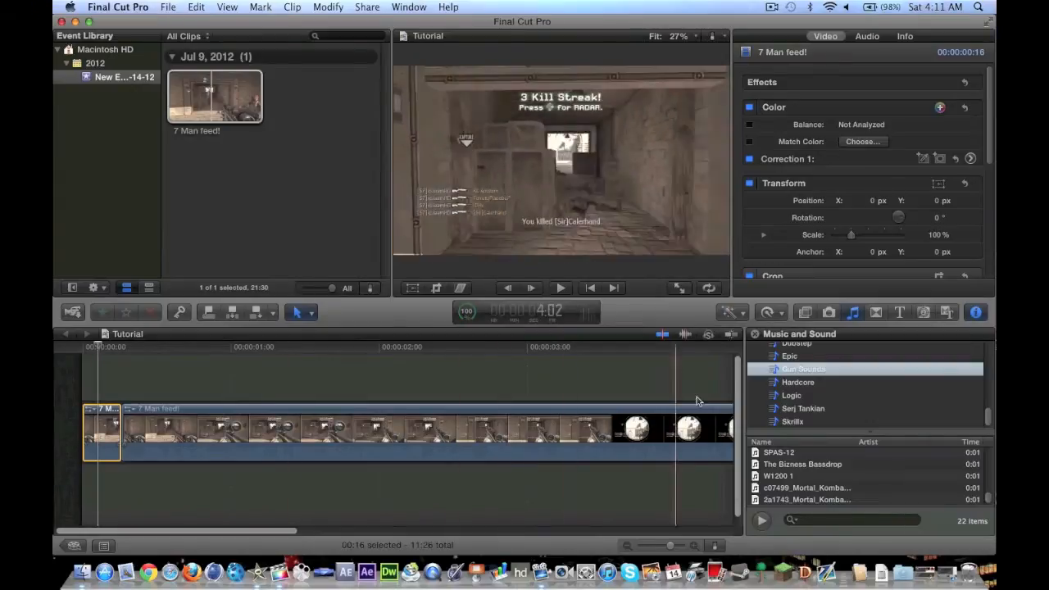
click(771, 311)
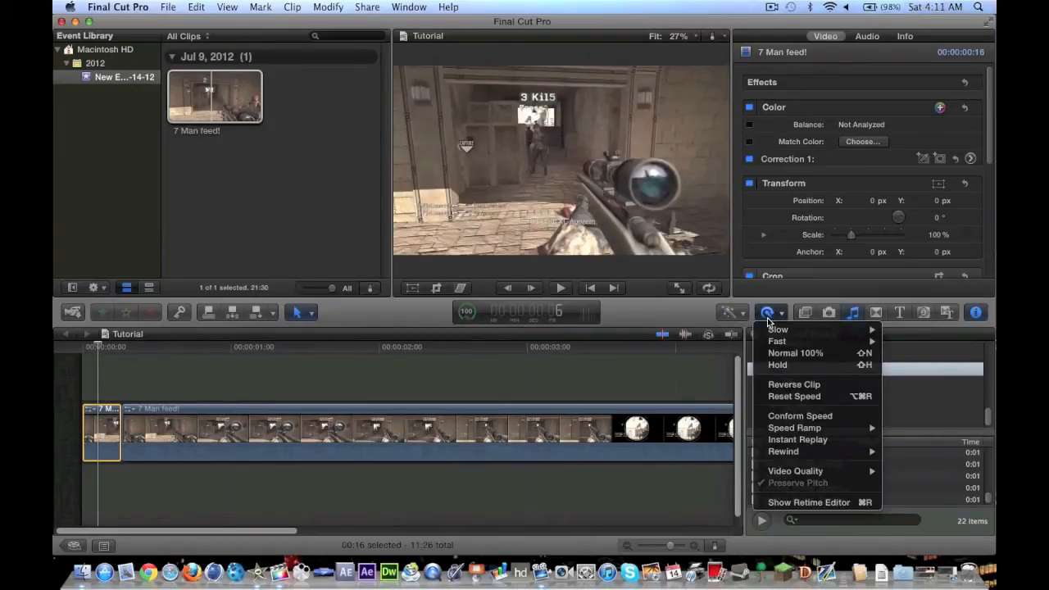
mouse_move(859, 323)
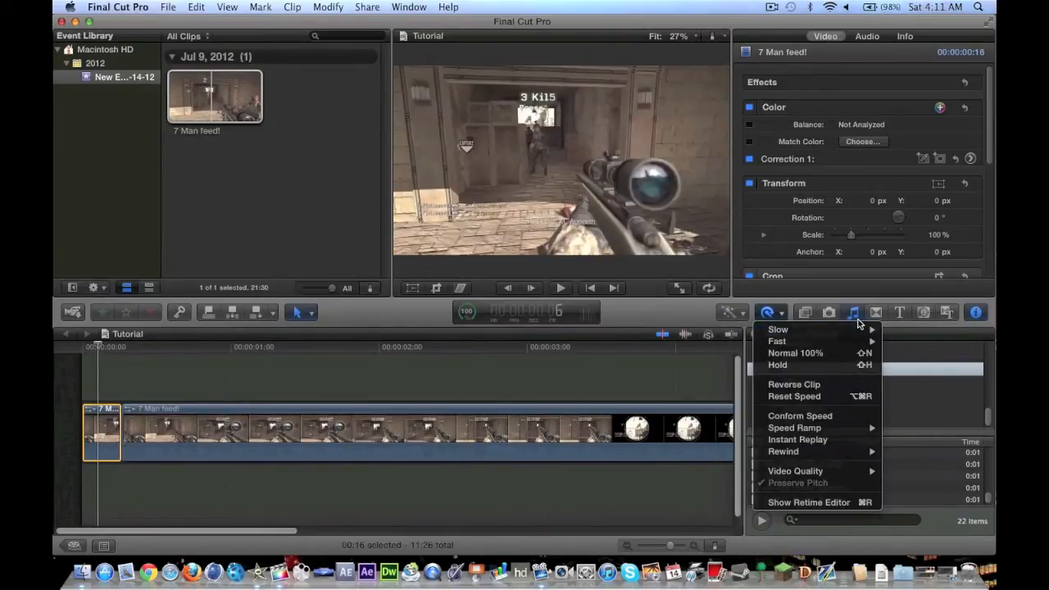
Slow the opening clip to 50% and then further, bringing up the Background Tasks window
click(853, 311)
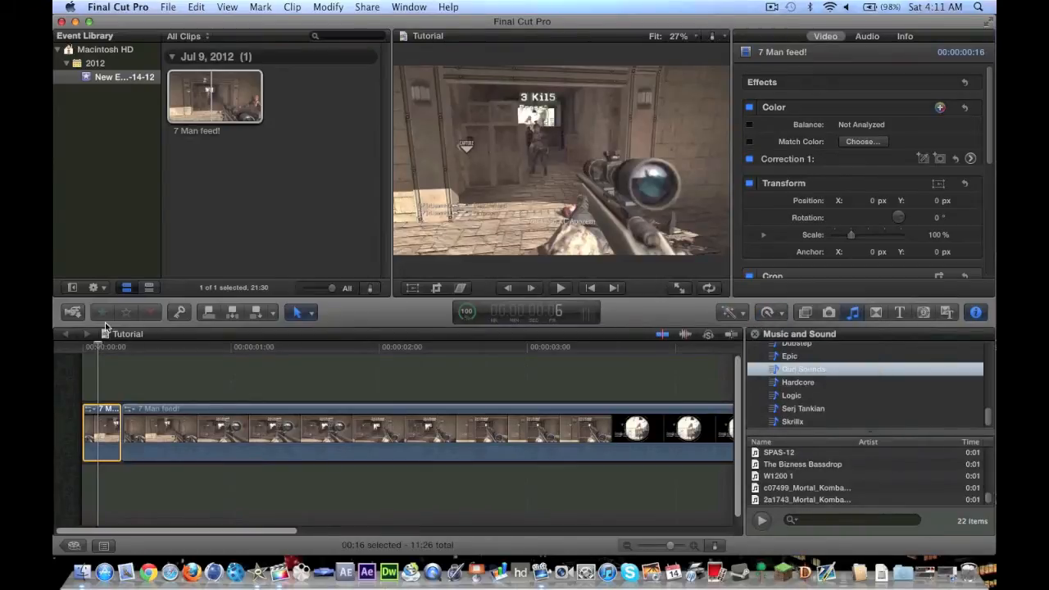
click(767, 312)
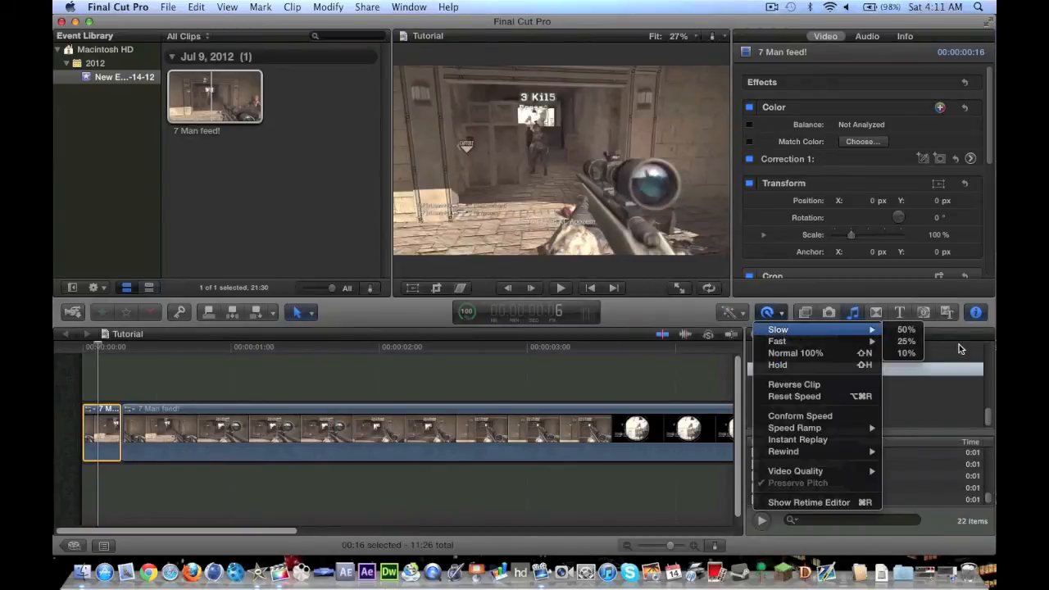
click(905, 353)
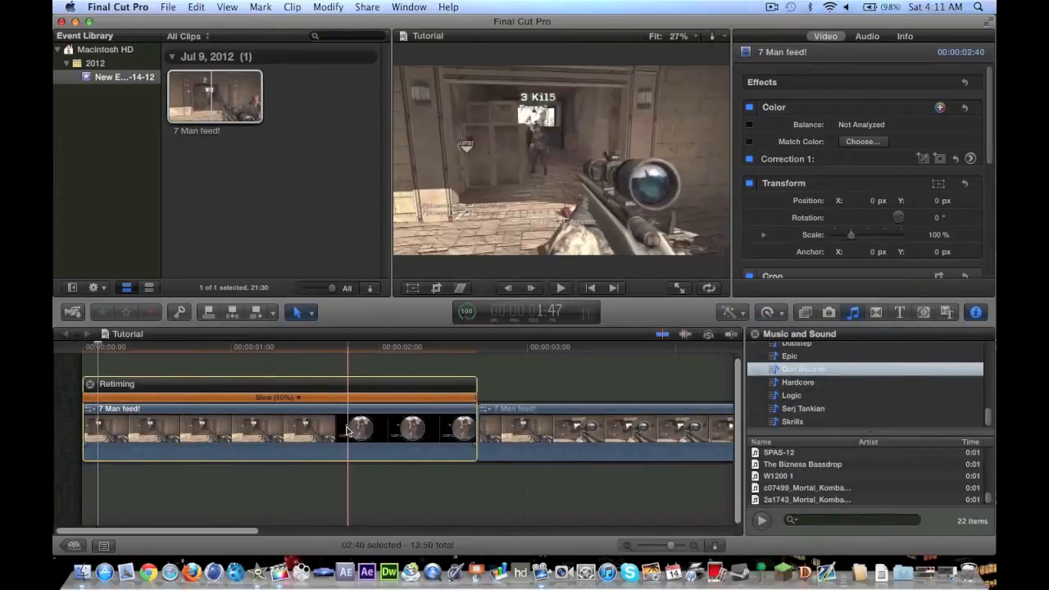
click(115, 429)
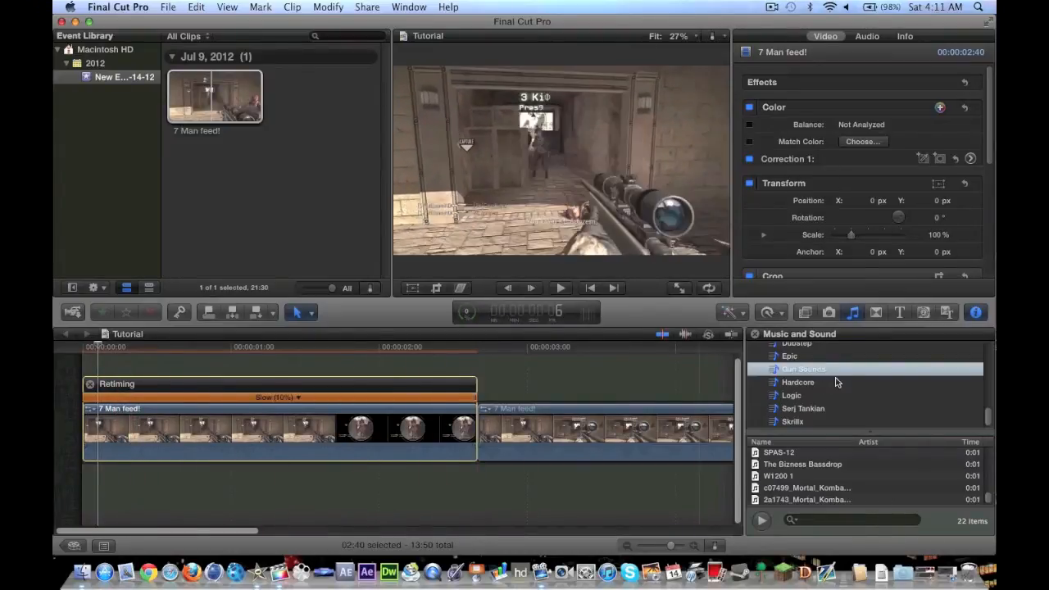
click(767, 312)
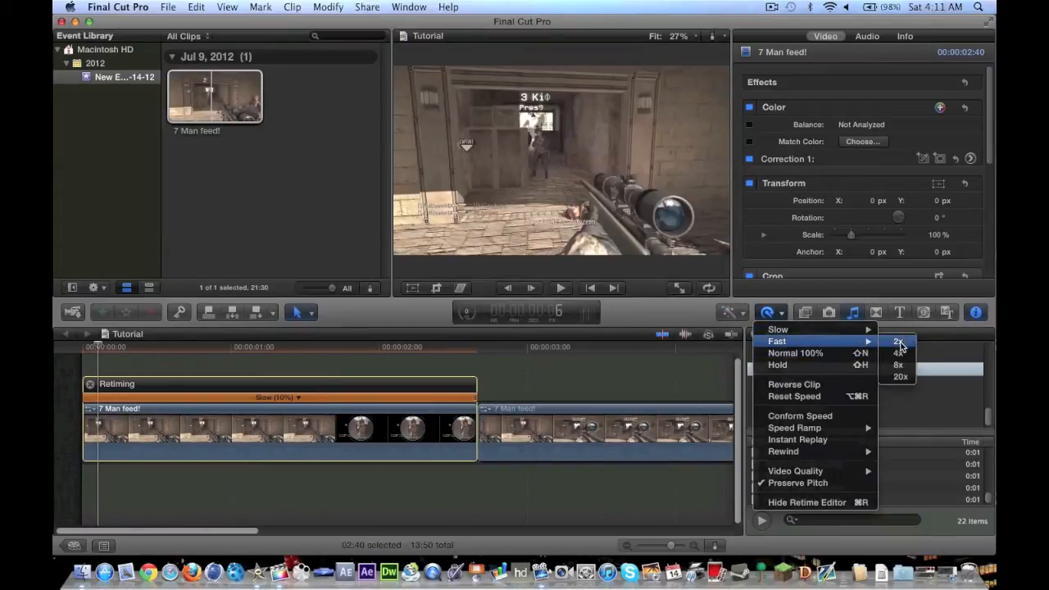
click(900, 343)
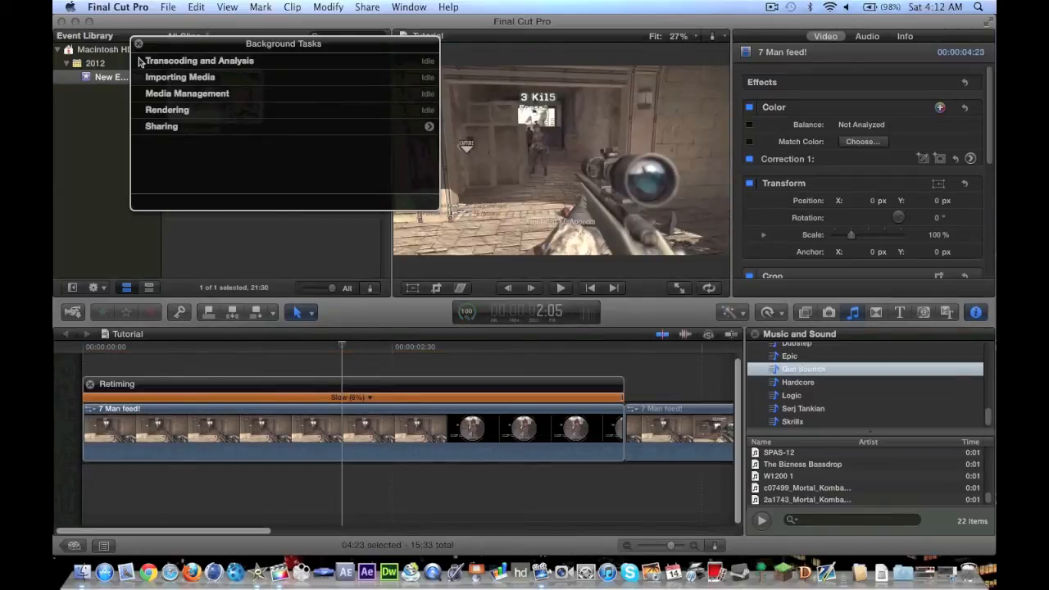
Set the slowed clip's video quality to Optical Flow and let its background analysis finish
click(138, 42)
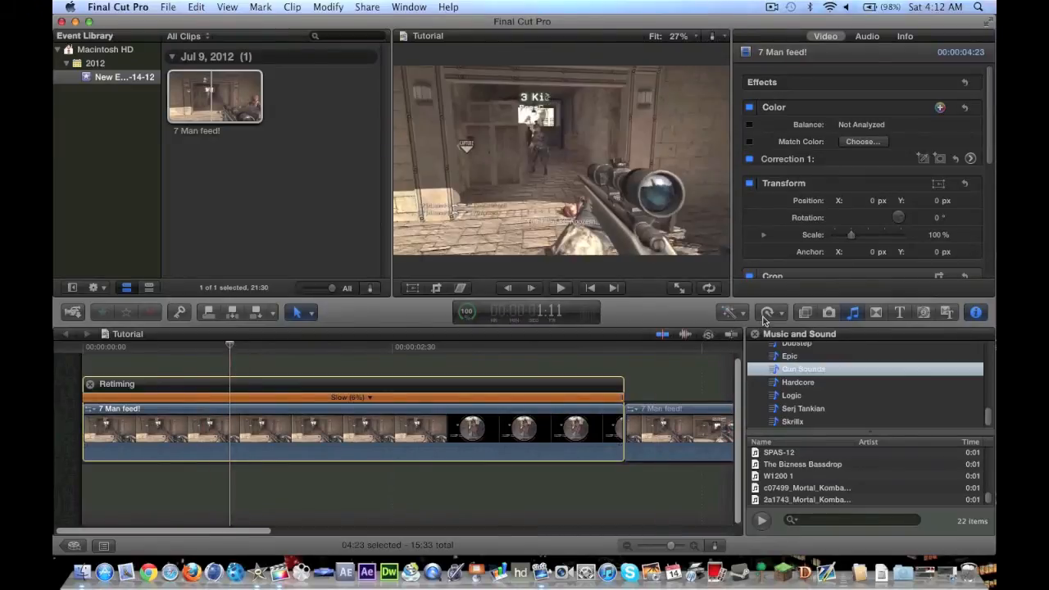
click(768, 312)
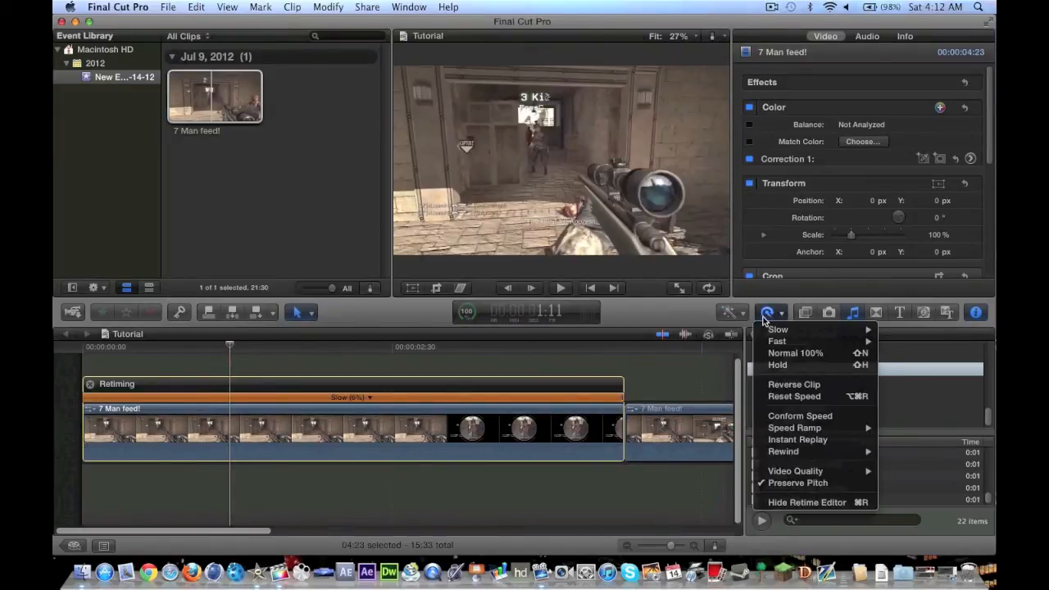
mouse_move(795, 471)
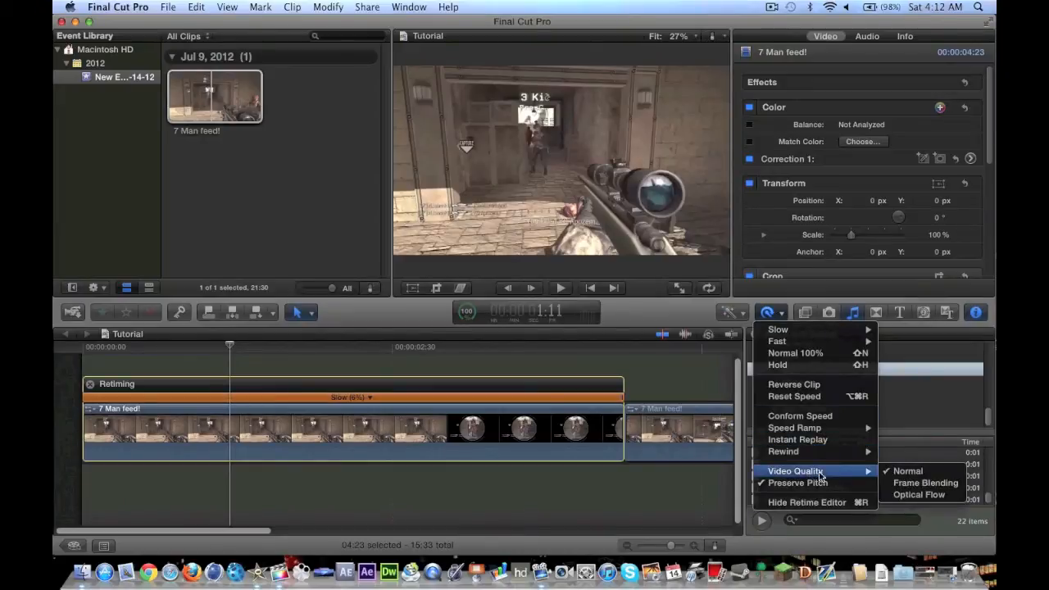
click(918, 495)
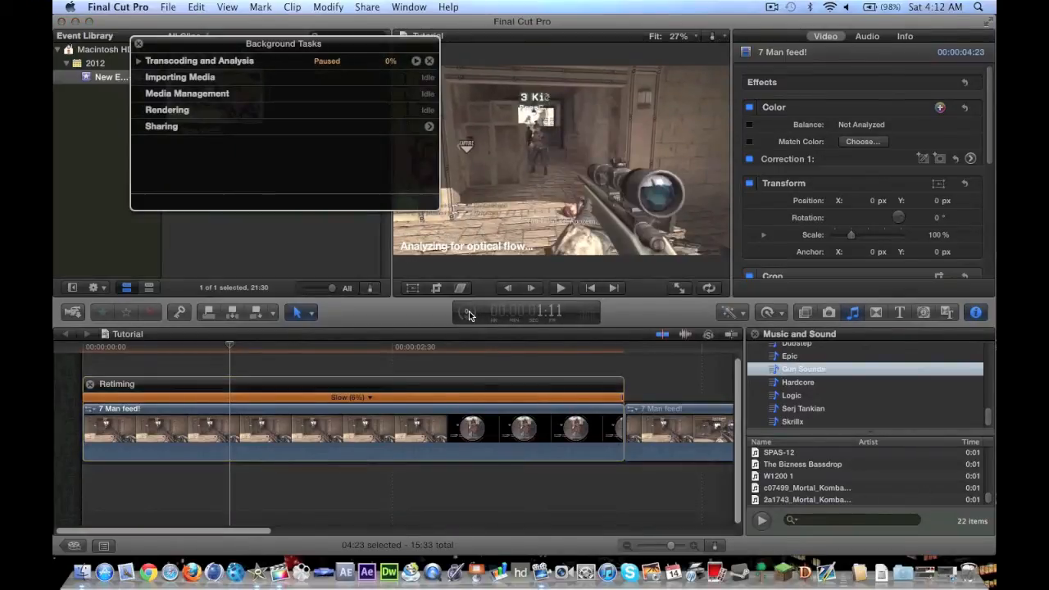
click(416, 60)
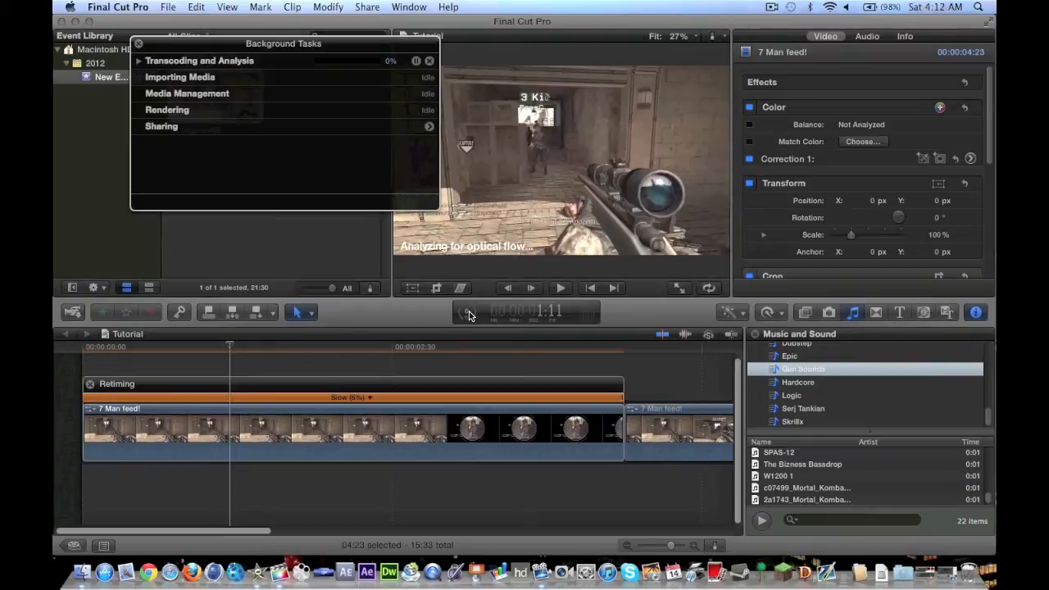
click(774, 6)
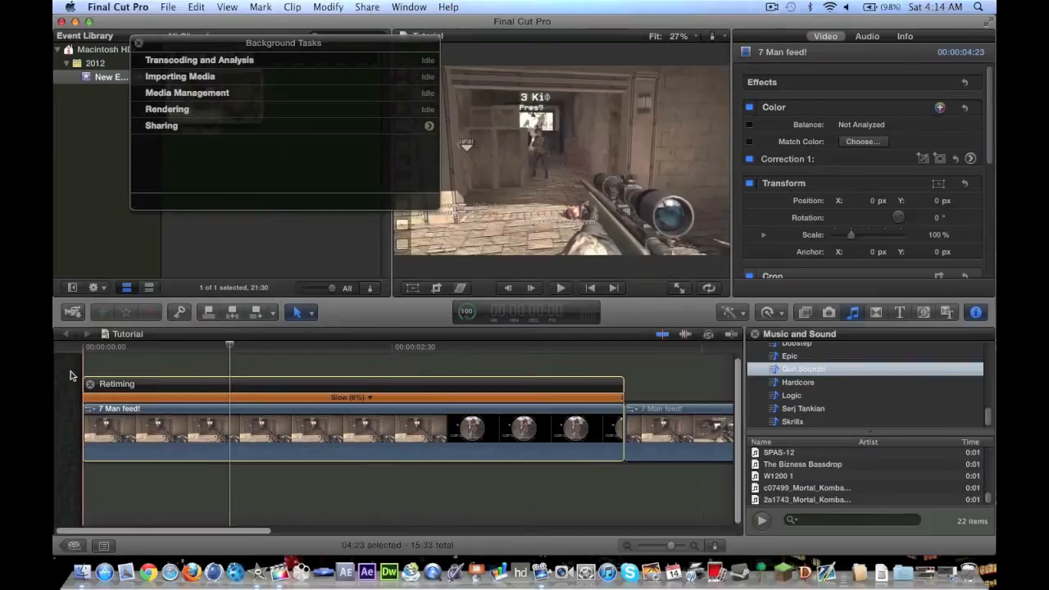
Play back the slow-motion result, leaving a shorter slowed section followed by split pieces
click(561, 288)
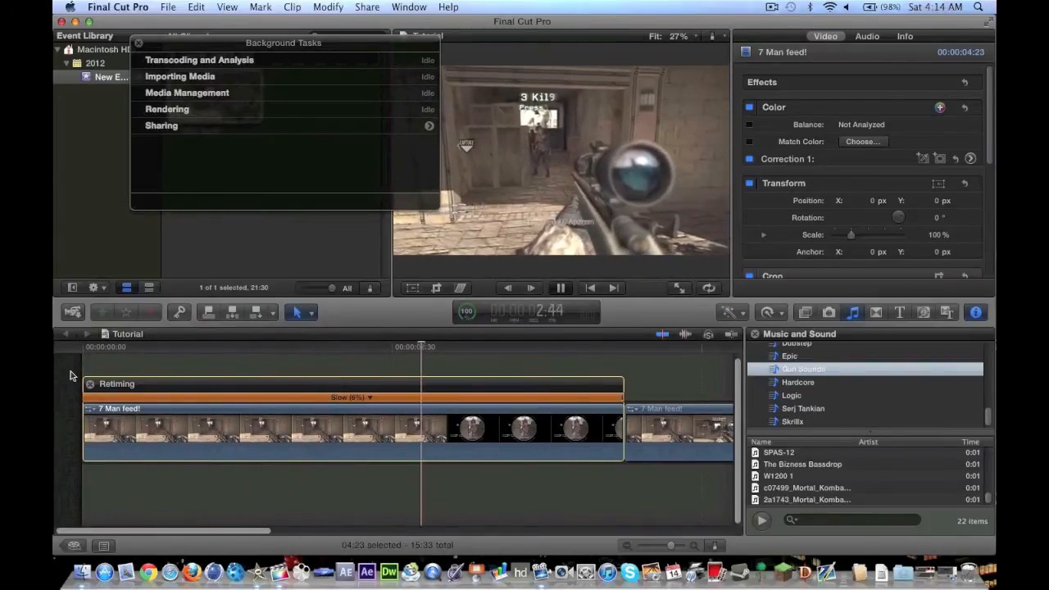
click(561, 289)
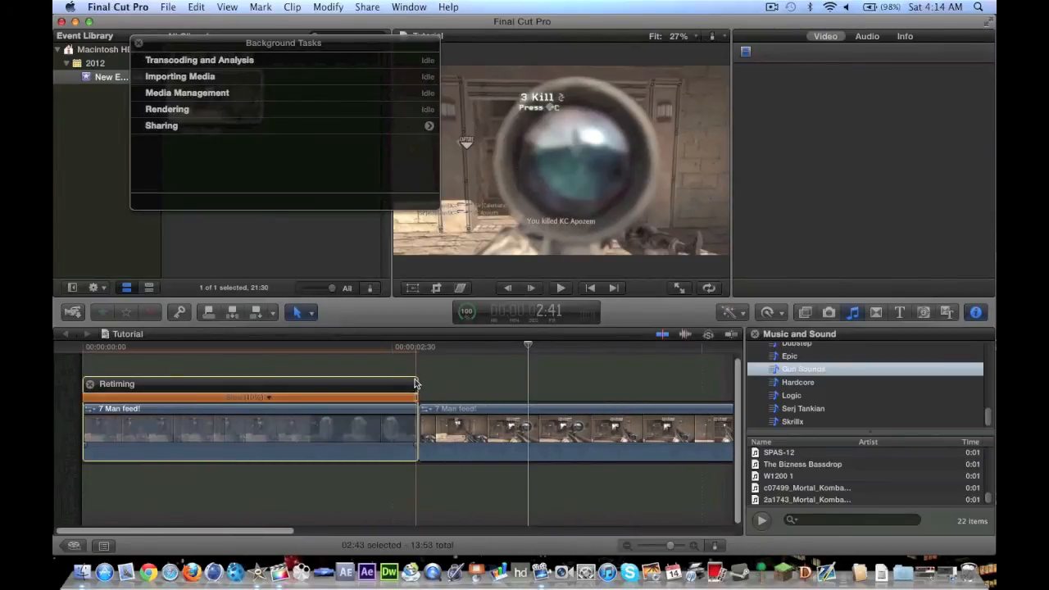
click(560, 289)
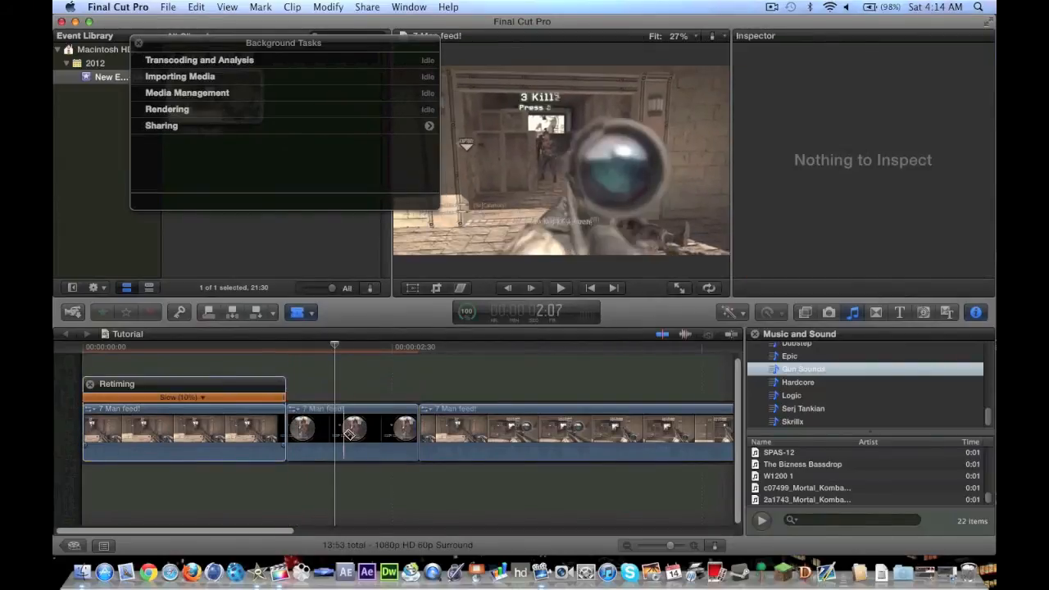
Set the middle piece to Normal 100% and slow down the first clip piece
click(767, 312)
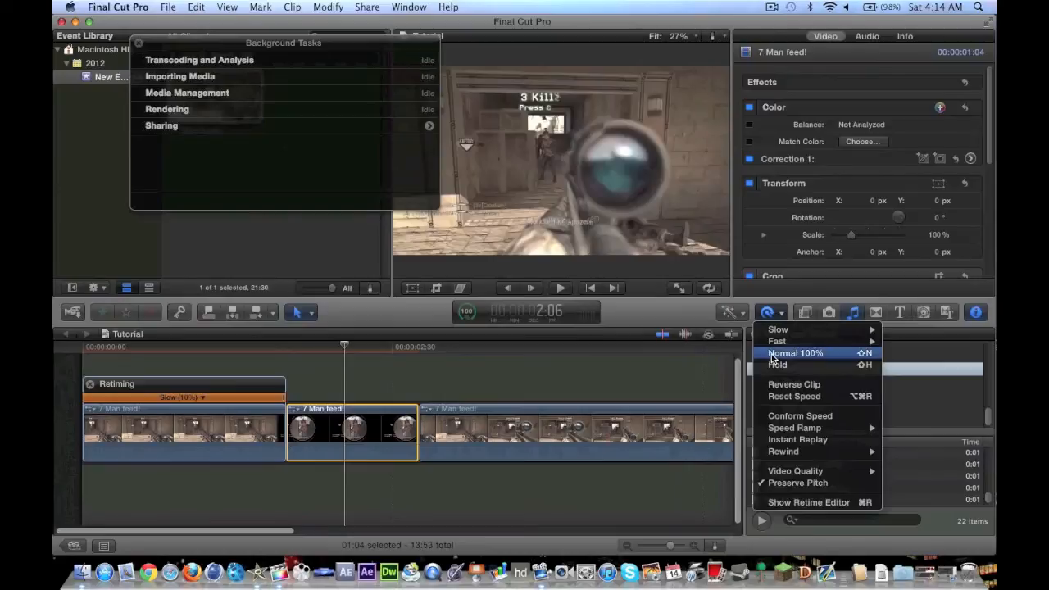
click(796, 354)
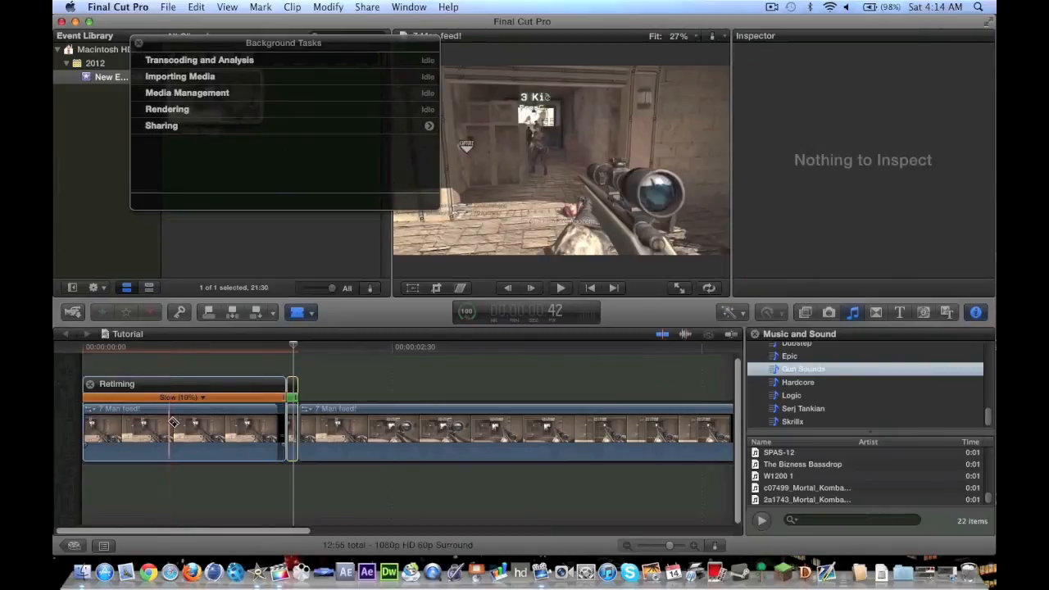
click(768, 311)
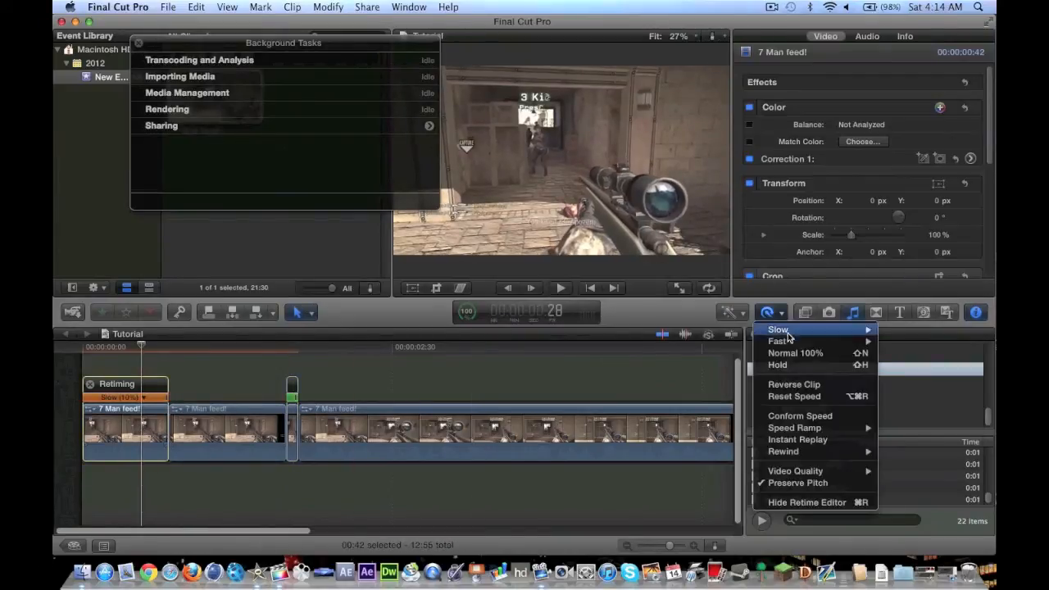
click(777, 364)
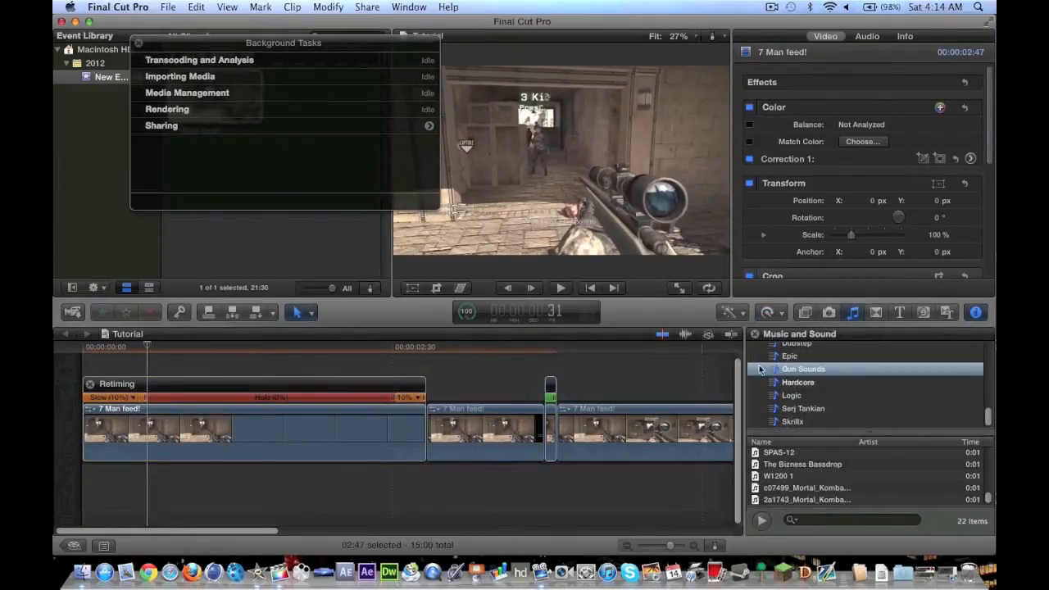
Return the clip to Normal 100% speed and play back the timeline to check
click(767, 311)
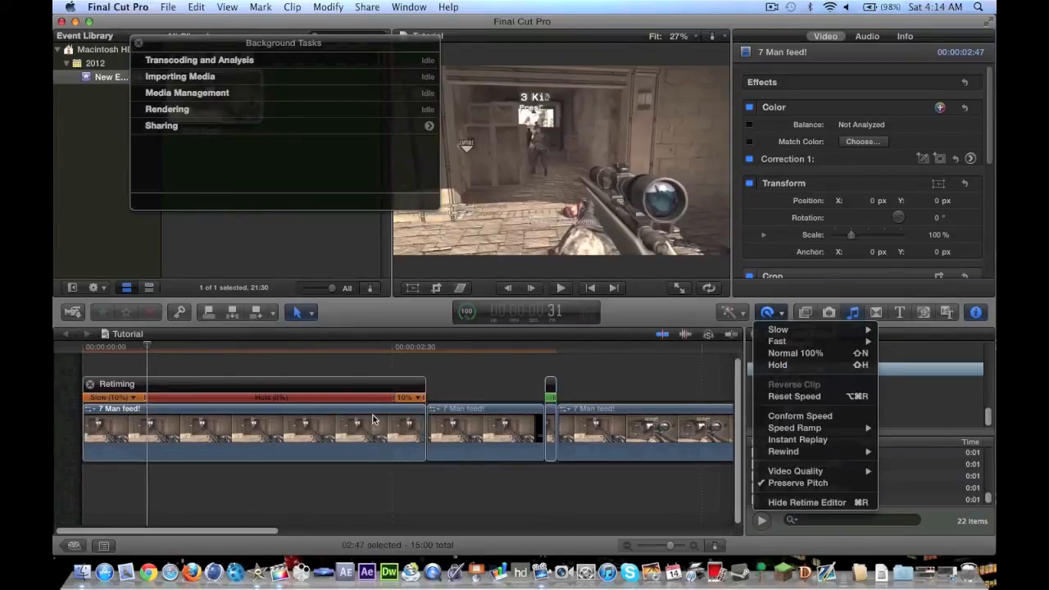
mouse_move(836, 354)
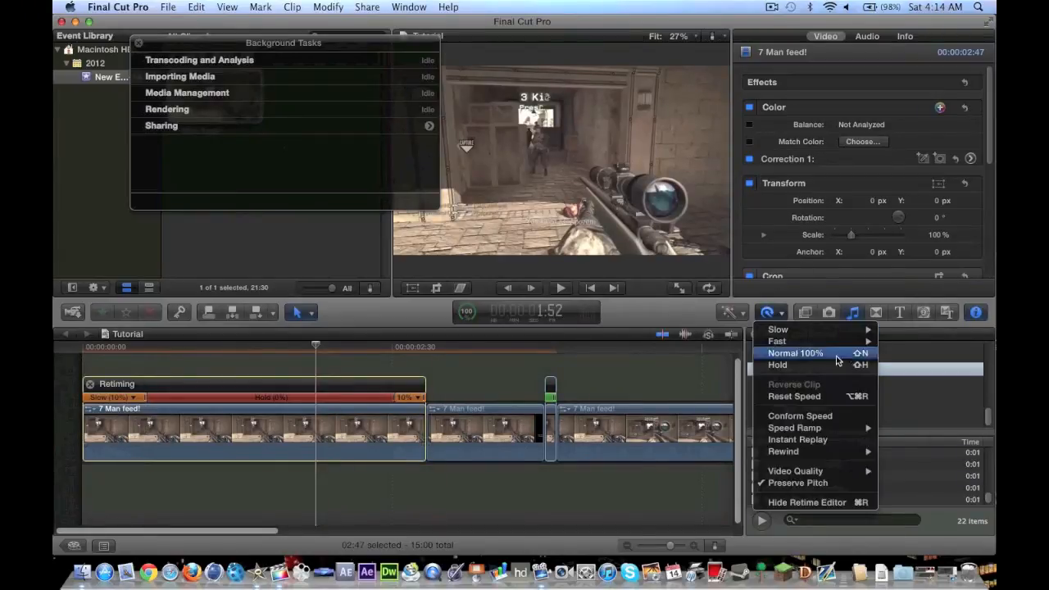
click(795, 354)
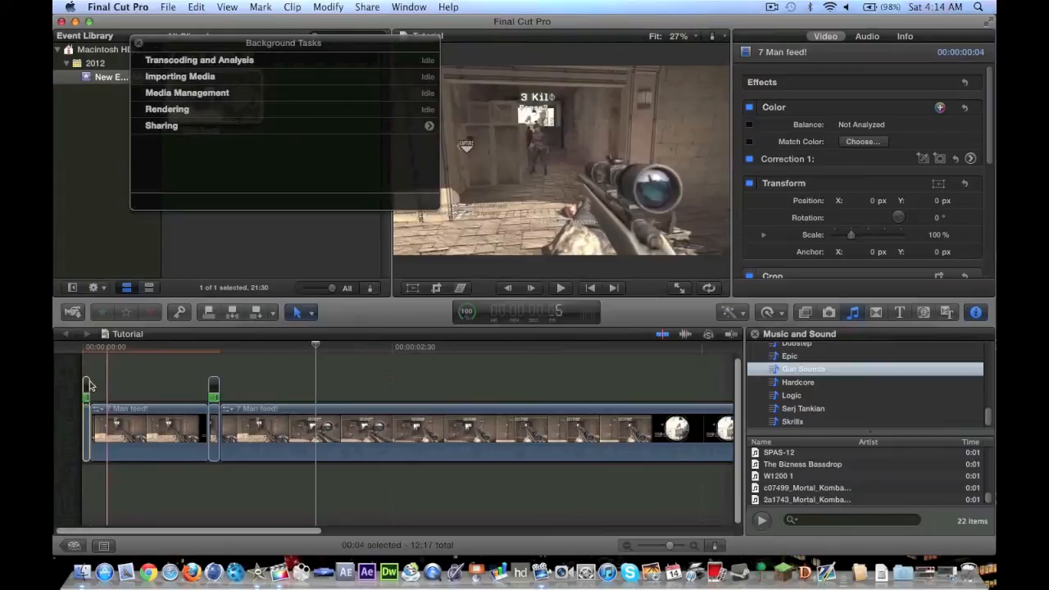
click(560, 289)
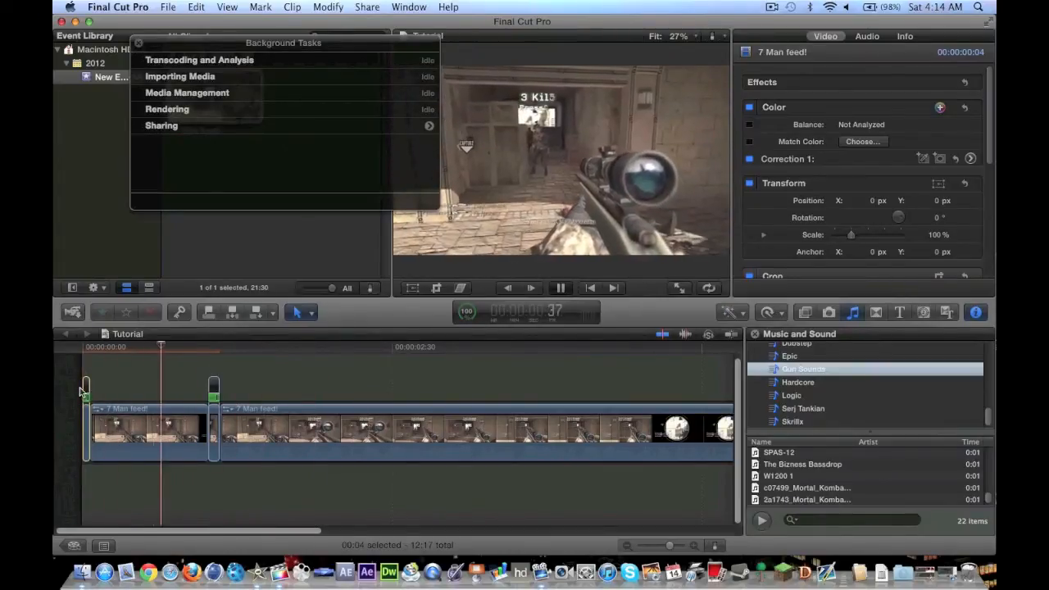
click(560, 288)
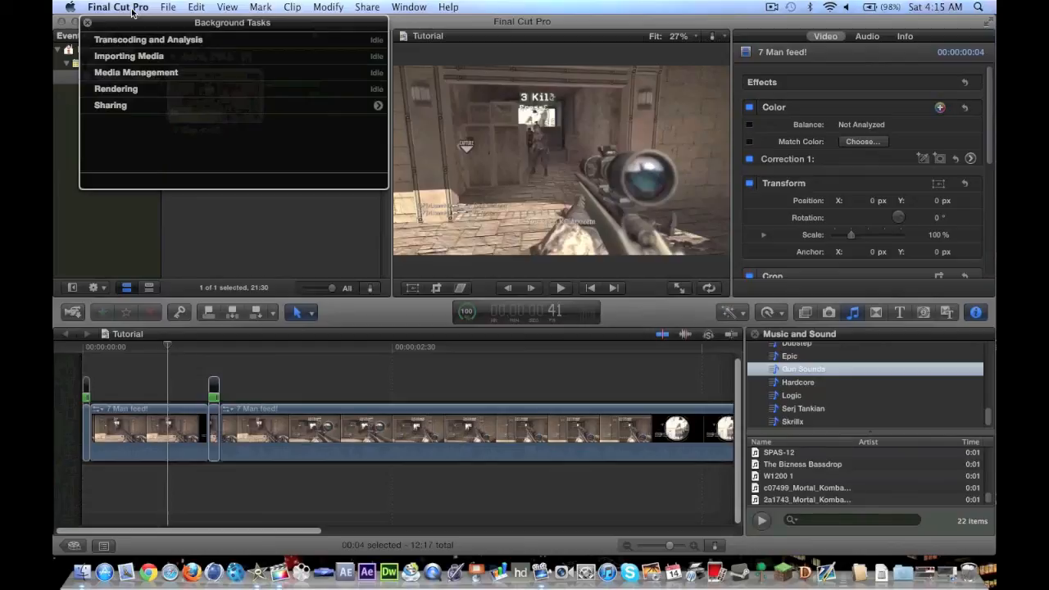
mouse_move(571, 56)
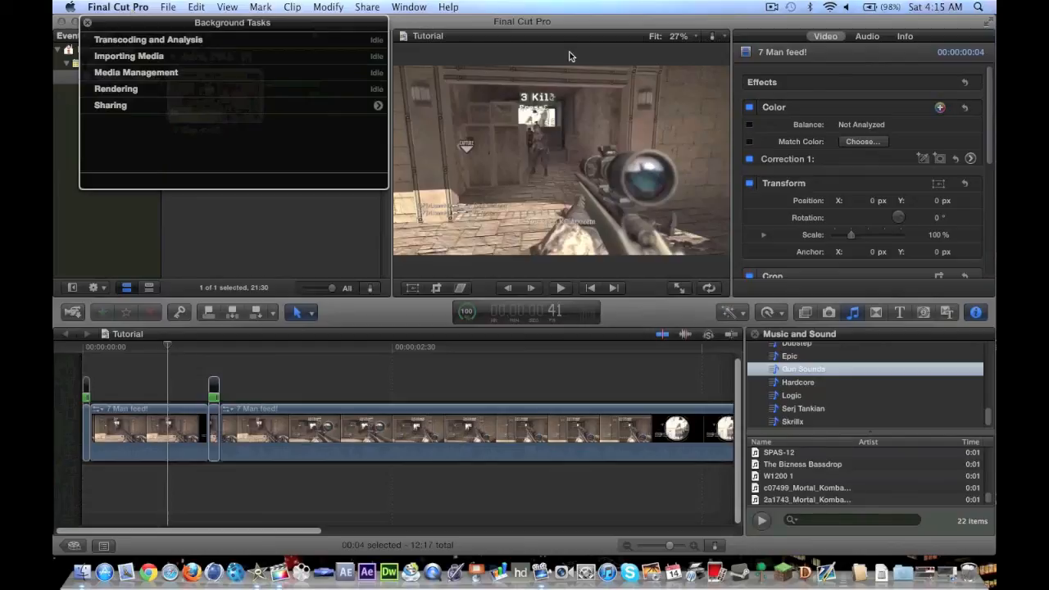